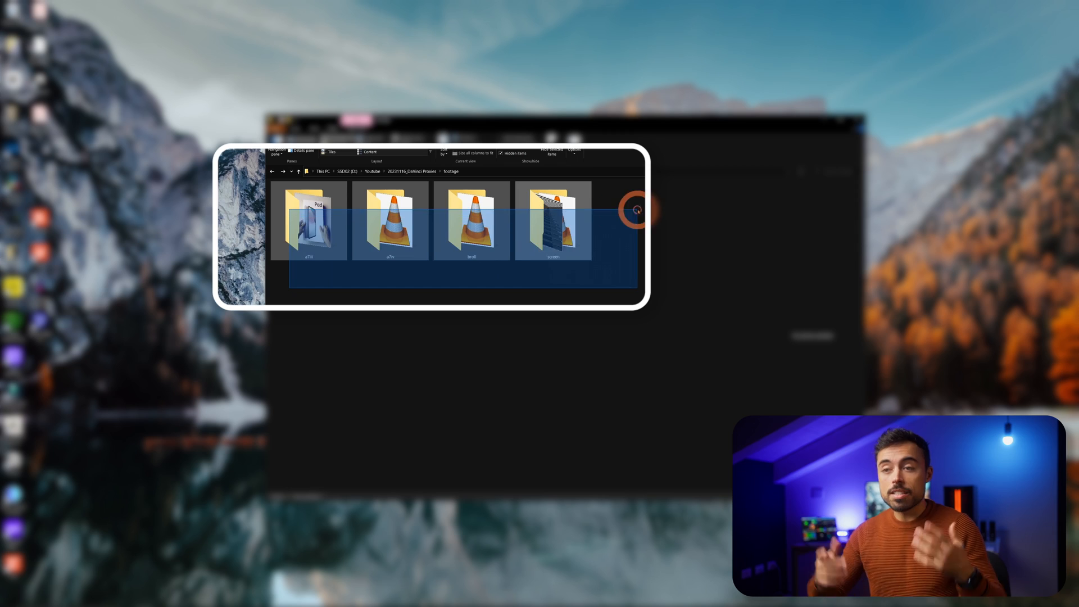
Browse a camera subfolder's clips, then return to the Footage folder.
double_click(309, 224)
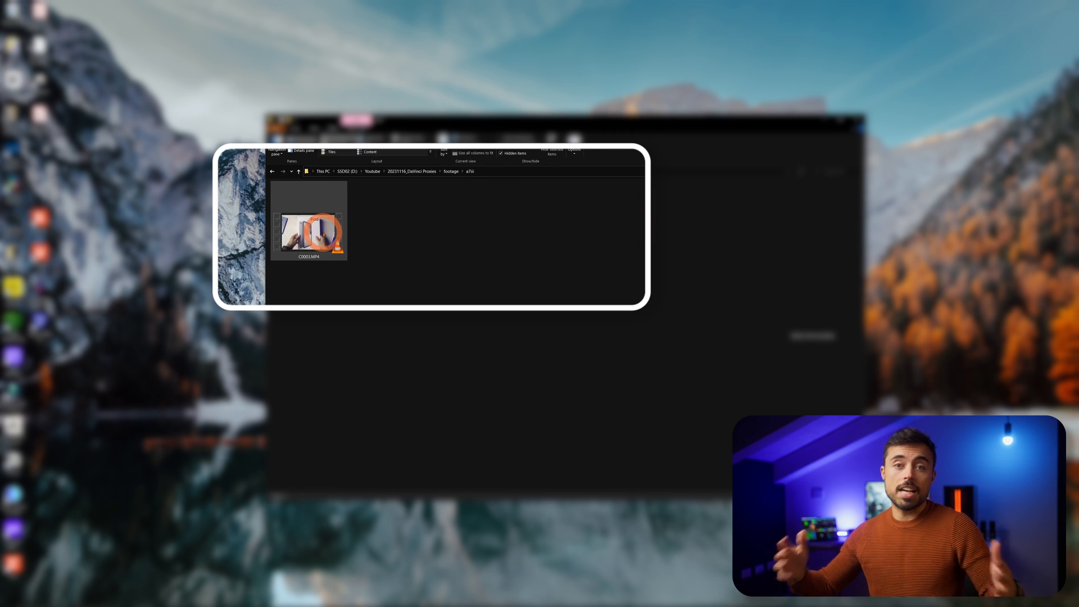
left_click(281, 171)
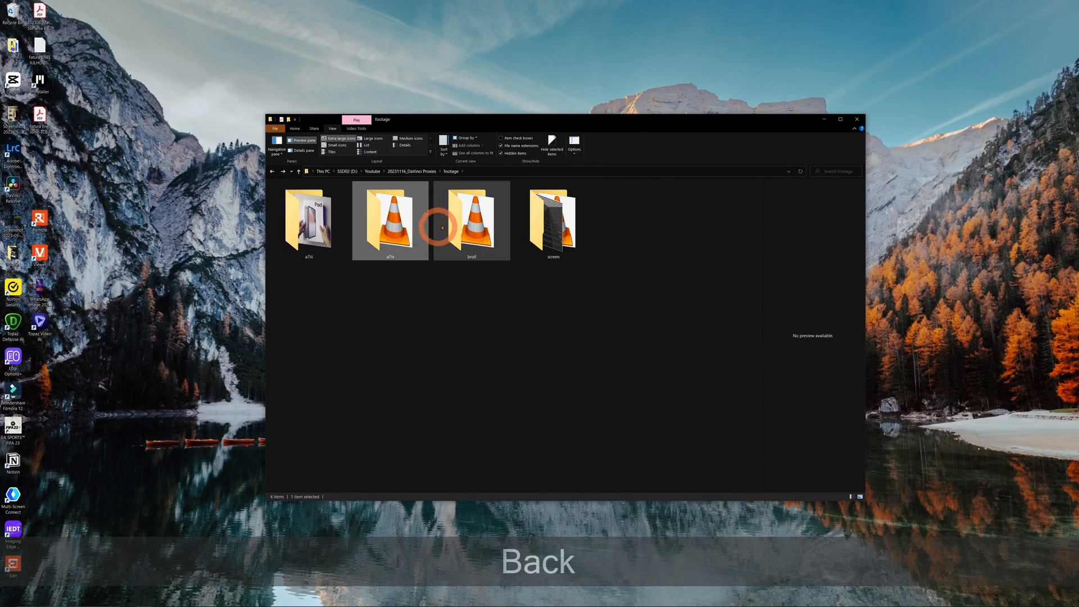
left_click(272, 171)
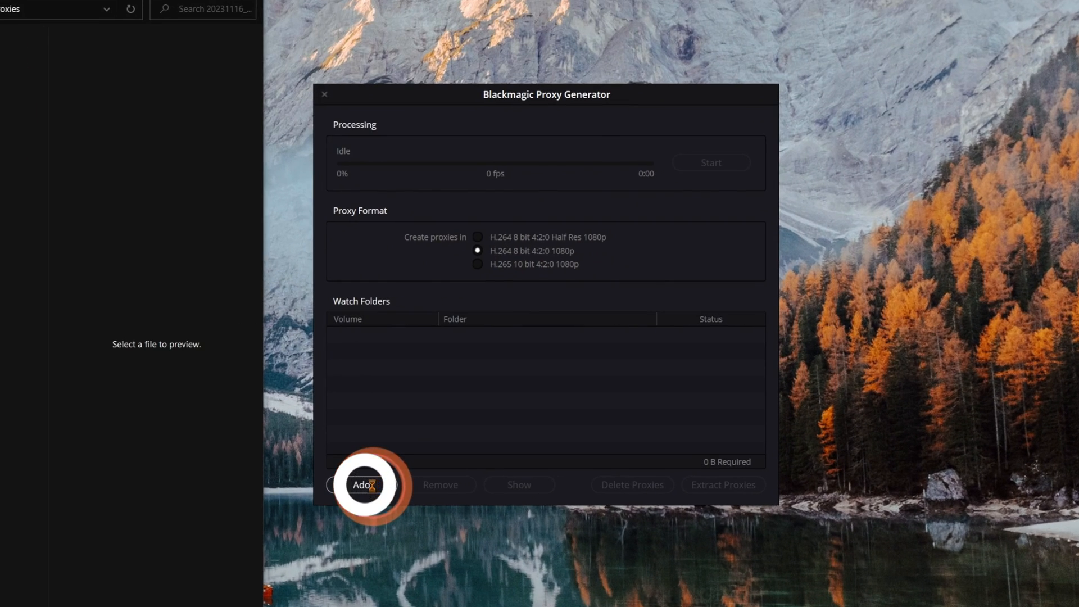
Add the 20231116_DaVinci Proxies folder as a watch folder using its copied path.
left_click(364, 488)
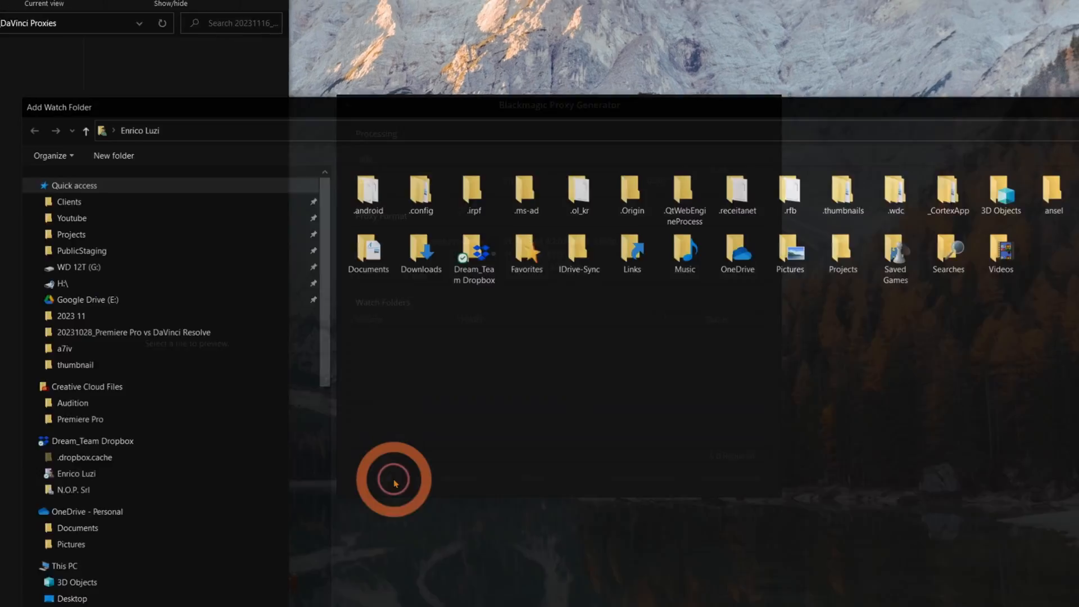
key("Ctrl+c")
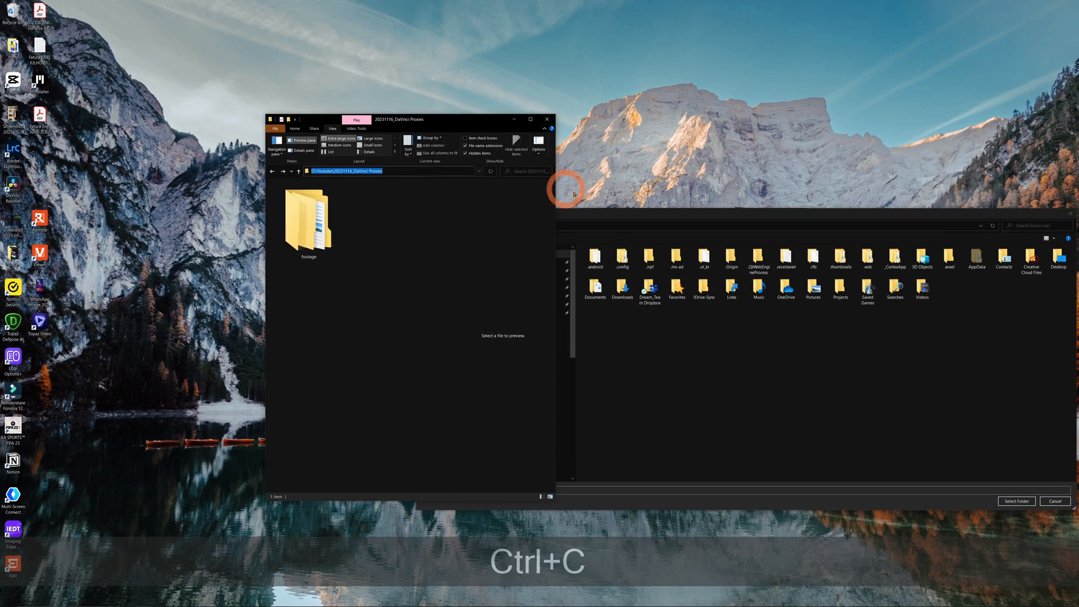
left_click(1017, 500)
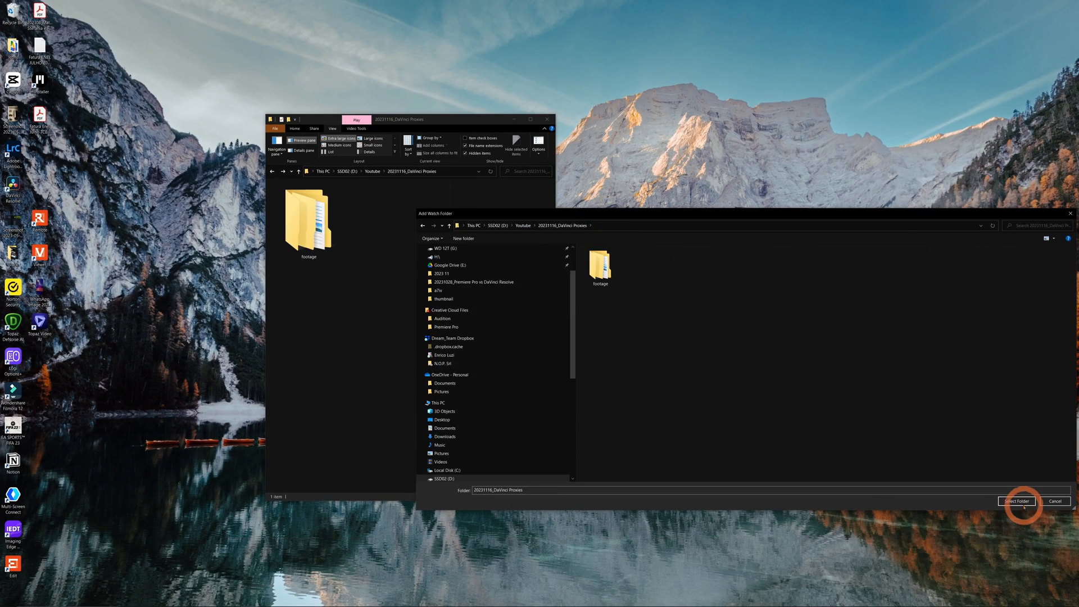
left_click(1017, 500)
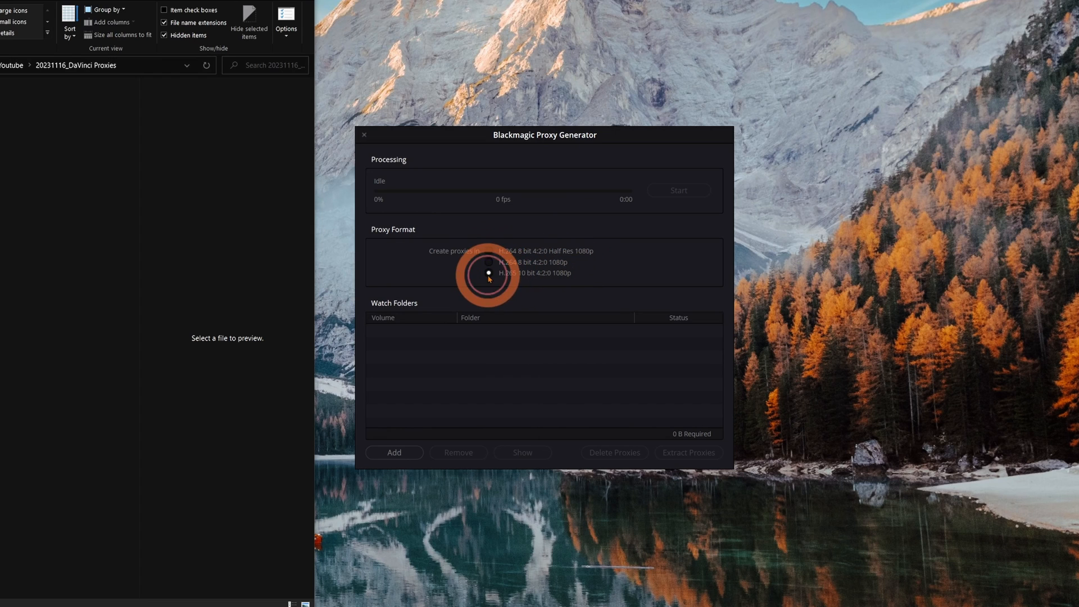
Choose the H.264 8 bit 4:2:0 1080p proxy format.
left_click(489, 273)
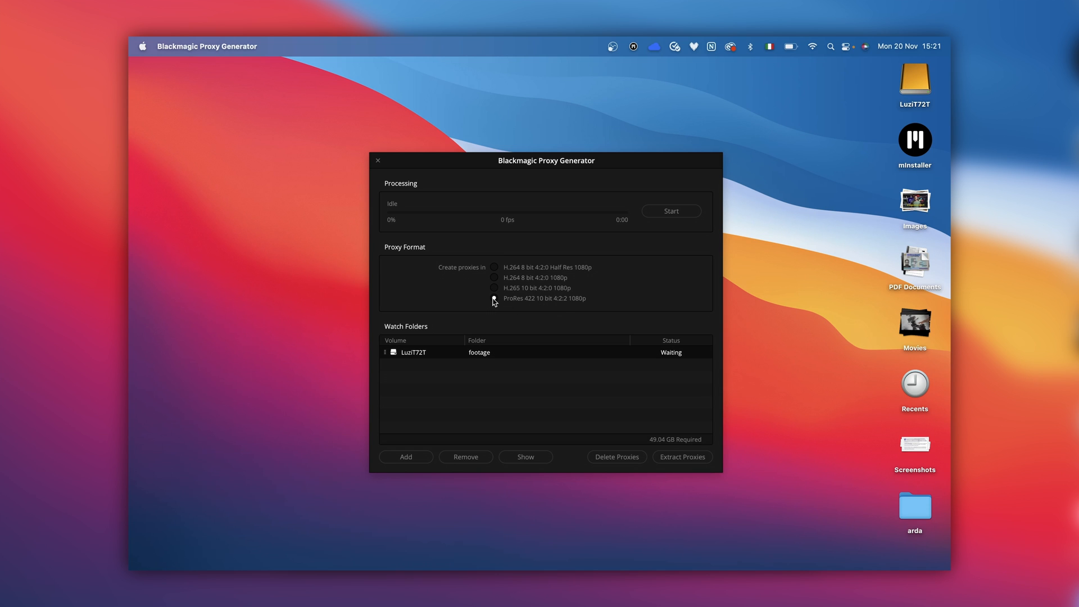
mouse_move(494, 295)
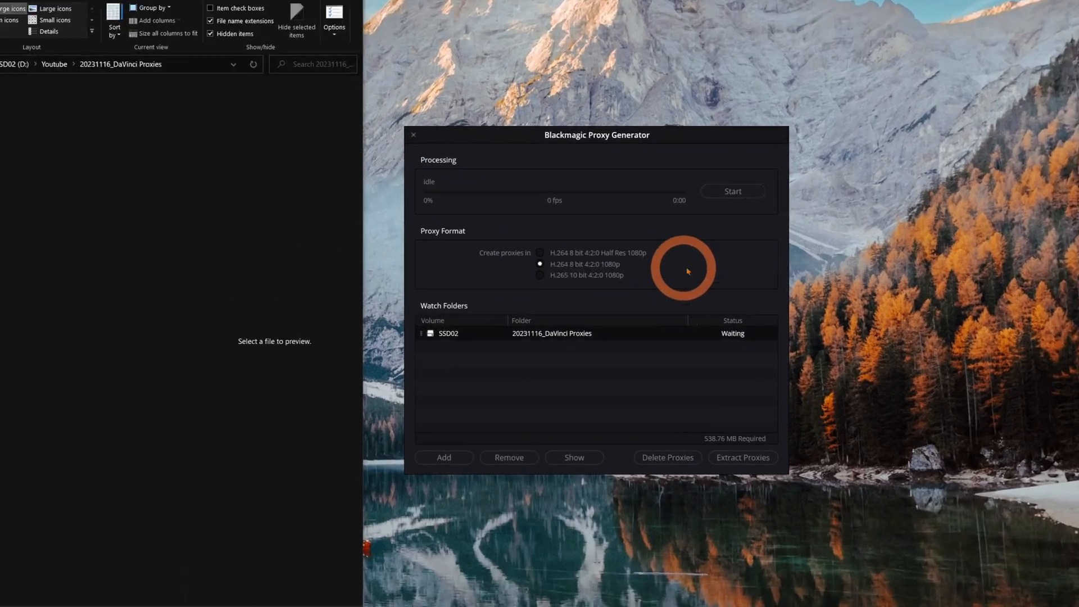
Begin processing proxies for the four watched clips and open a clip in Resolve.
left_click(732, 191)
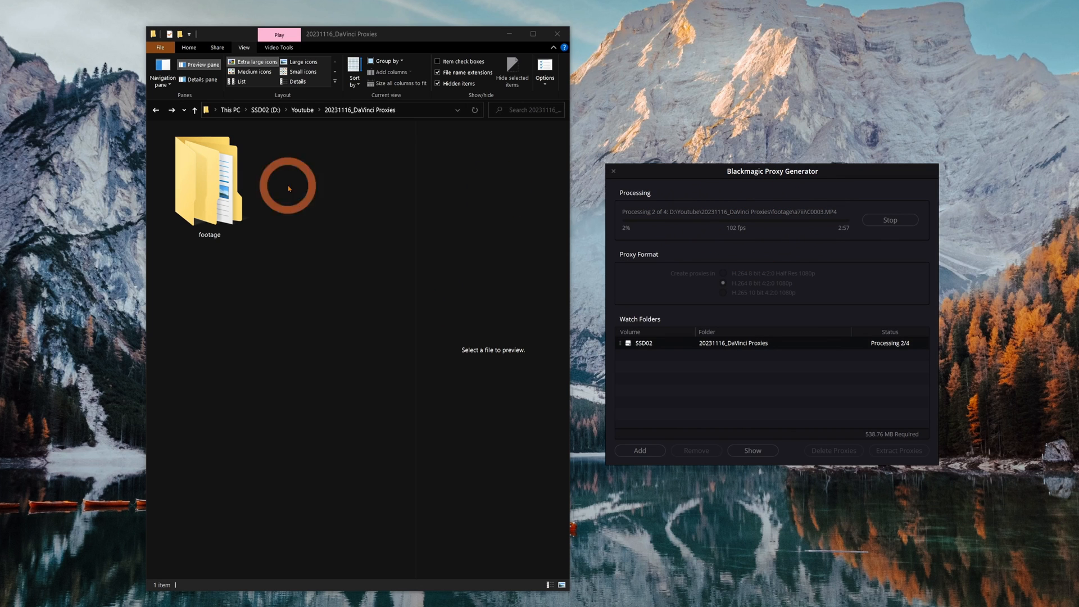
double_click(209, 180)
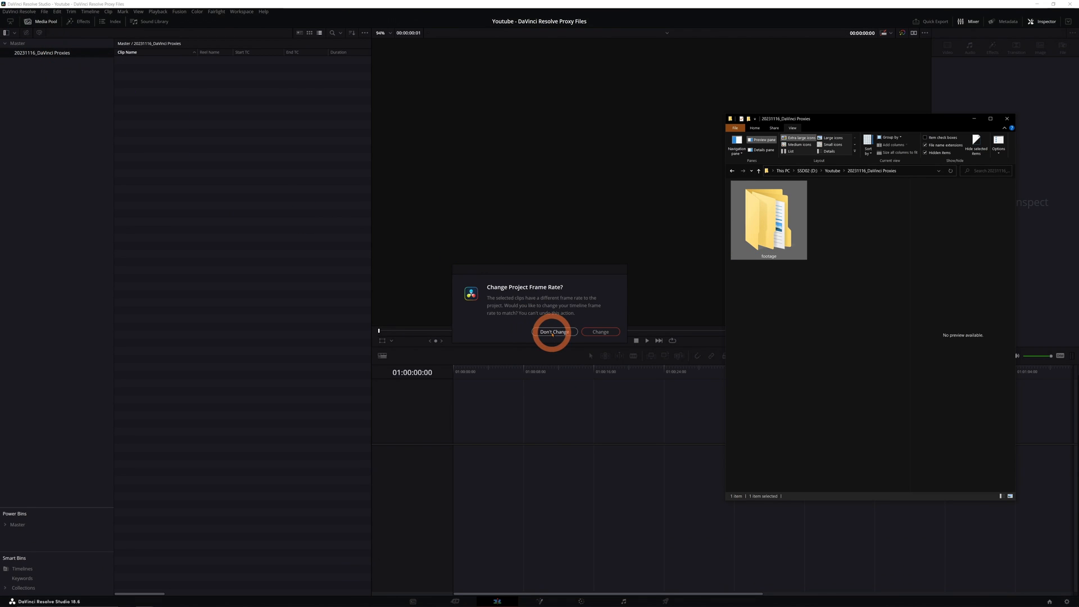
Keep the project frame rate and set timeline playback to Prefer Proxies.
left_click(554, 332)
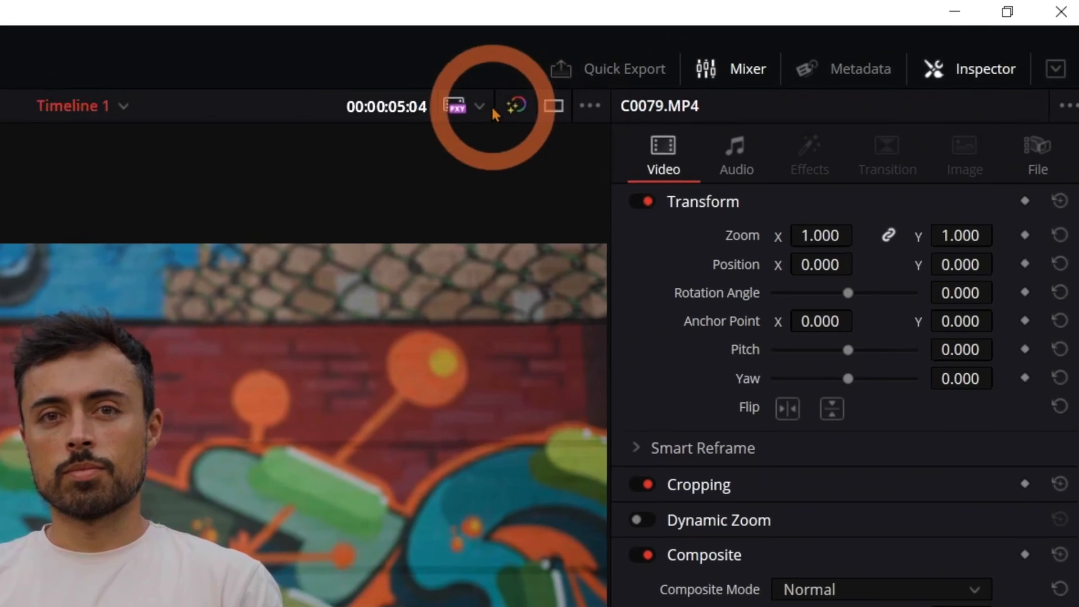
left_click(473, 106)
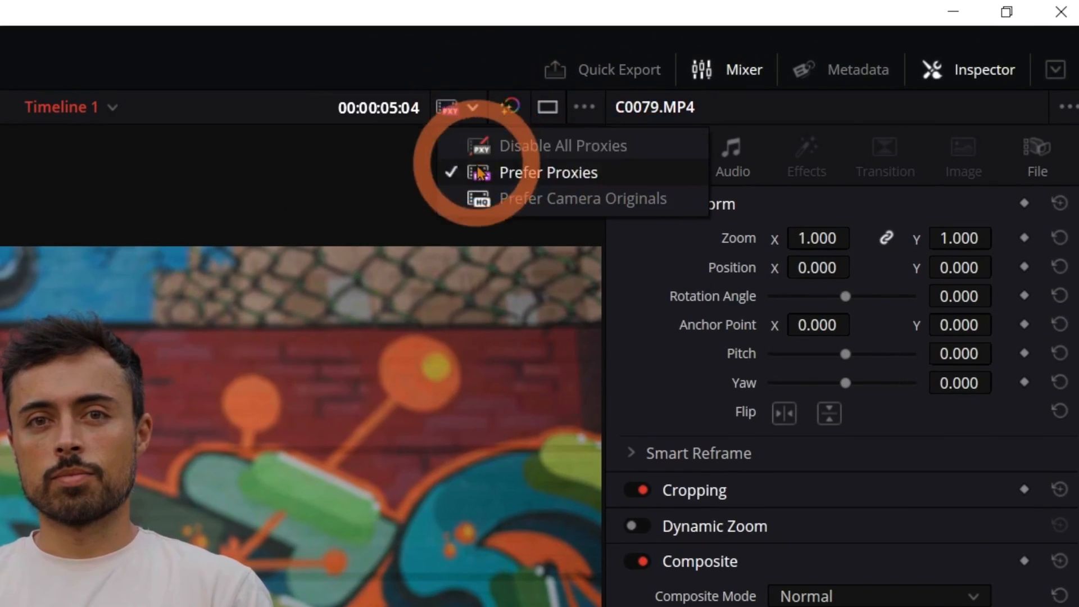